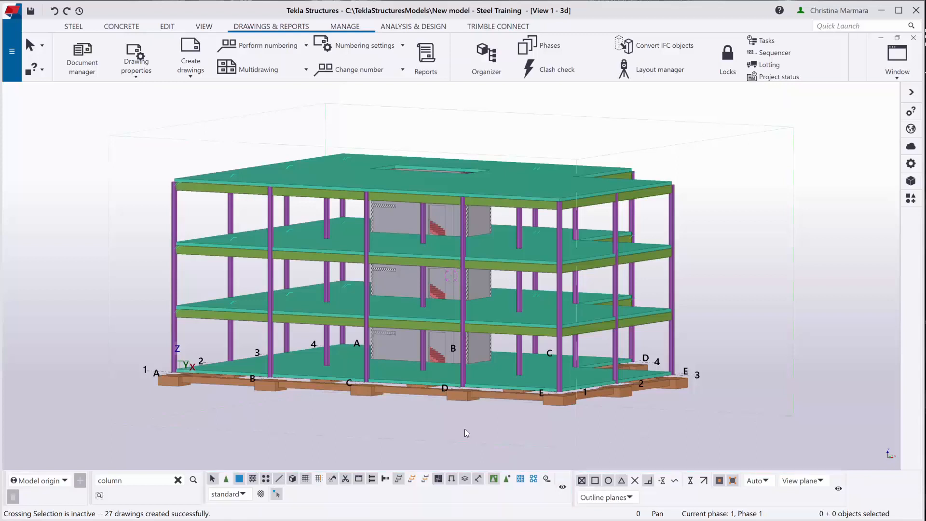
mouse_move(162, 333)
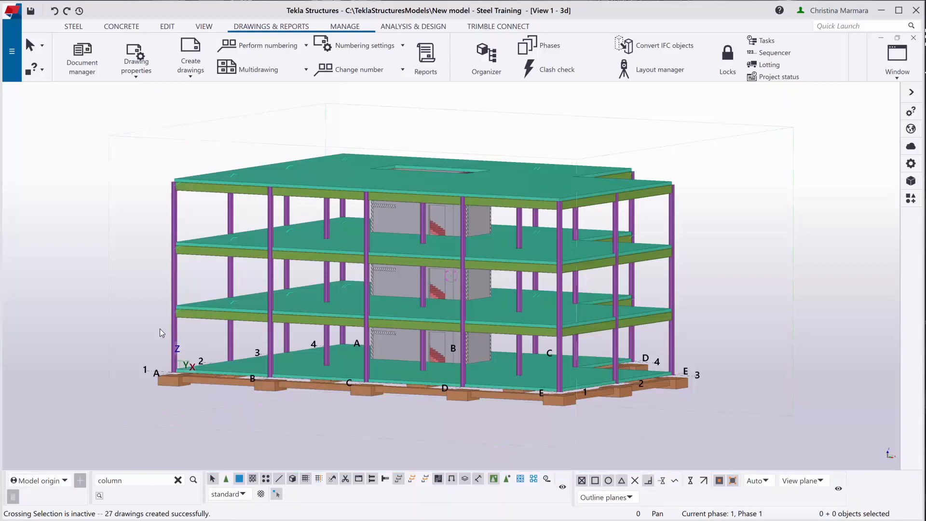
mouse_move(125, 351)
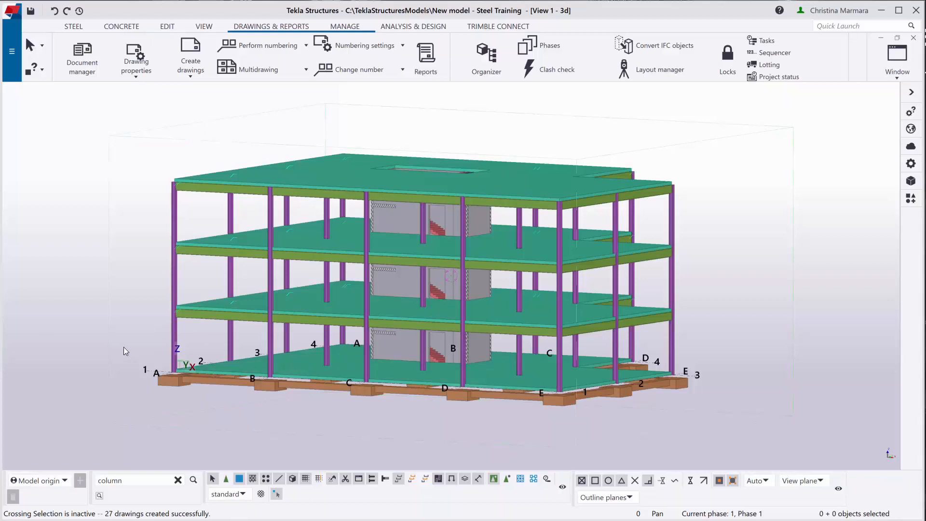
mouse_move(320, 203)
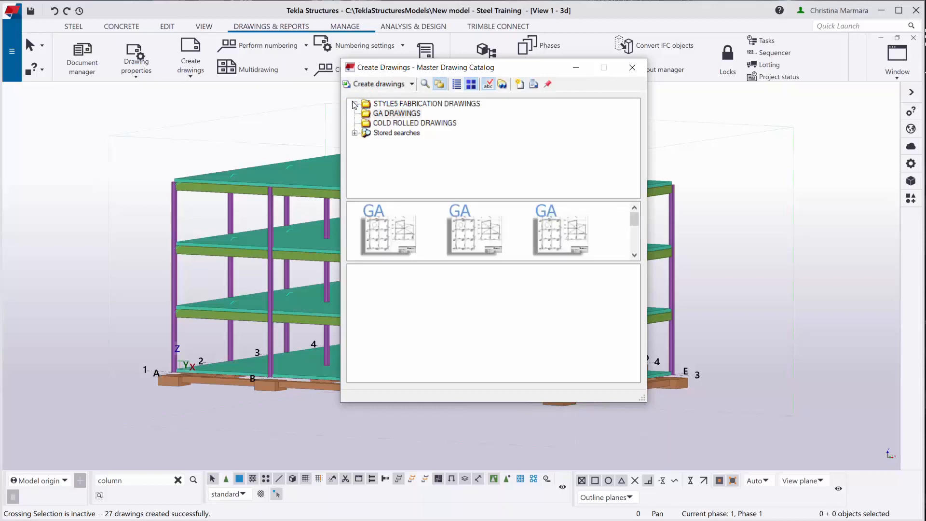
- Close the drawing creation catalog and show all 26 model drawings in Document manager
left_click(355, 104)
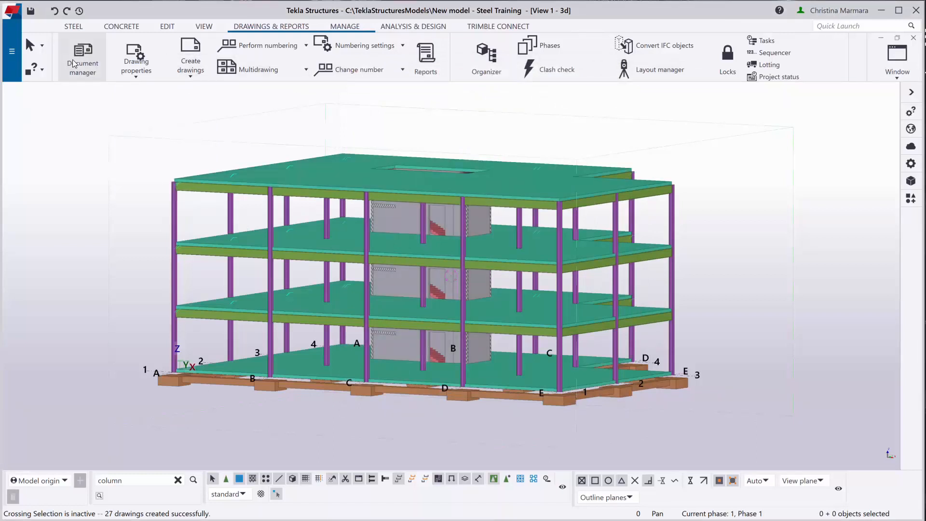
left_click(82, 54)
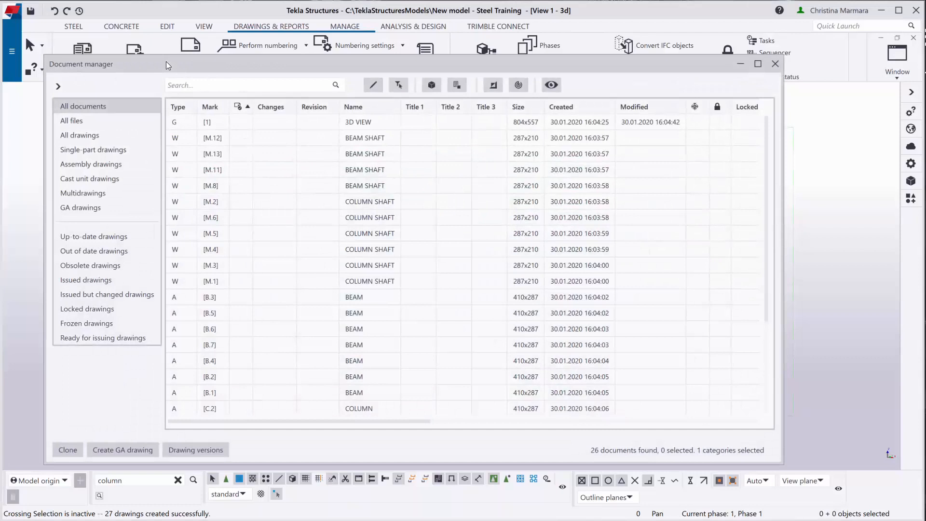
mouse_move(288, 138)
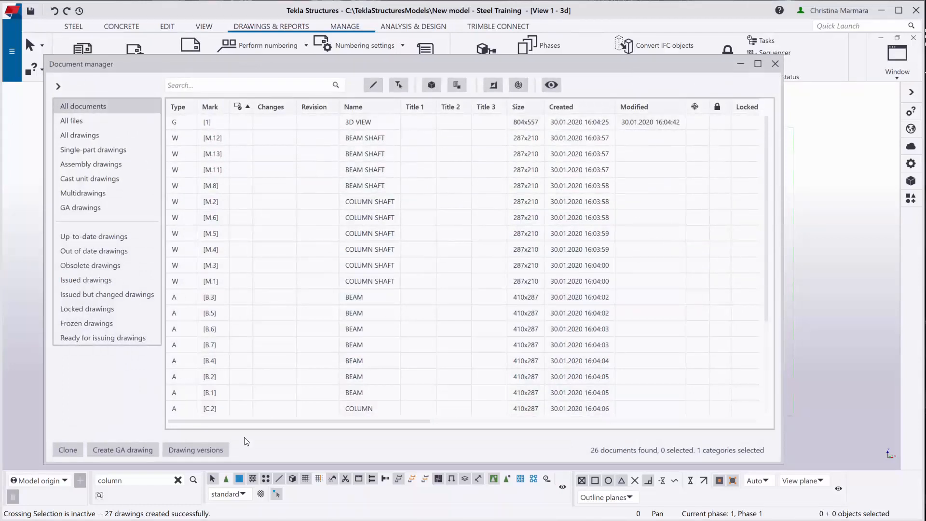
mouse_move(352, 88)
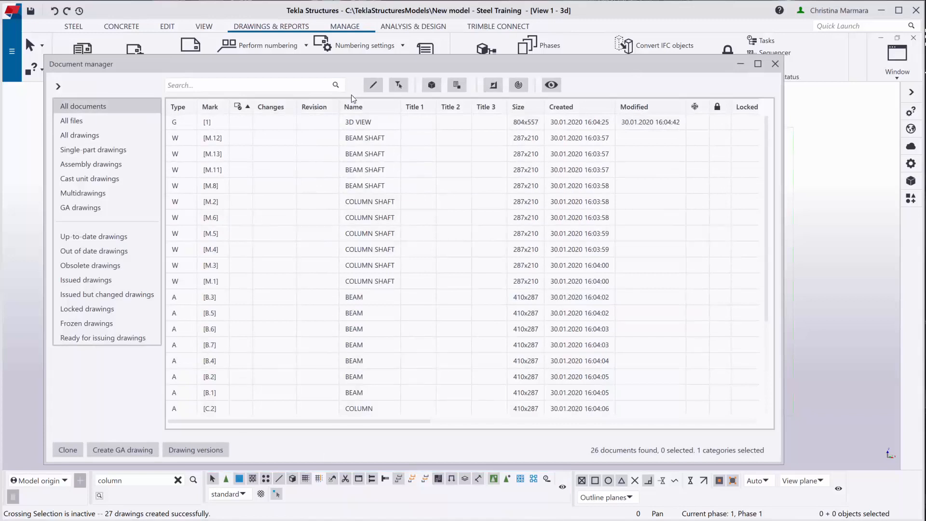
mouse_move(331, 303)
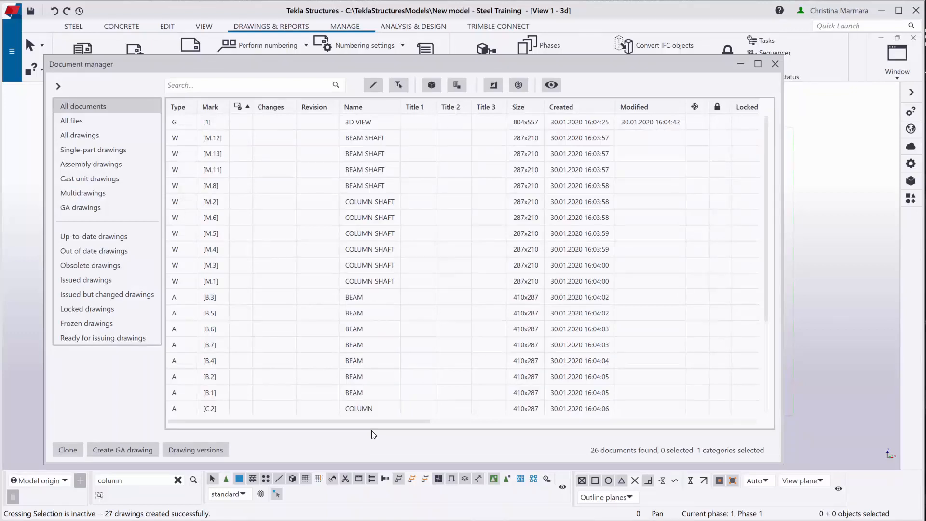
mouse_move(206, 453)
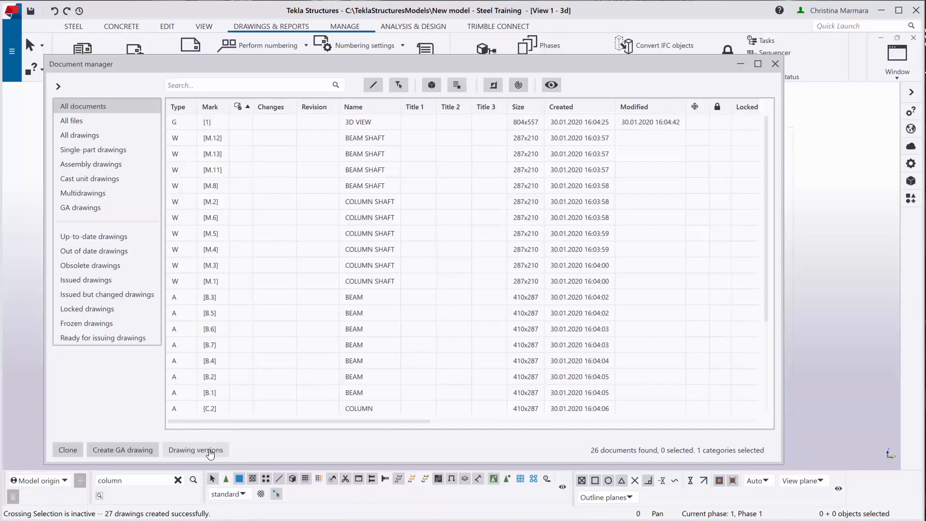
- Show the 3D VIEW drawing's two saved versions and its snapshot preview
left_click(196, 450)
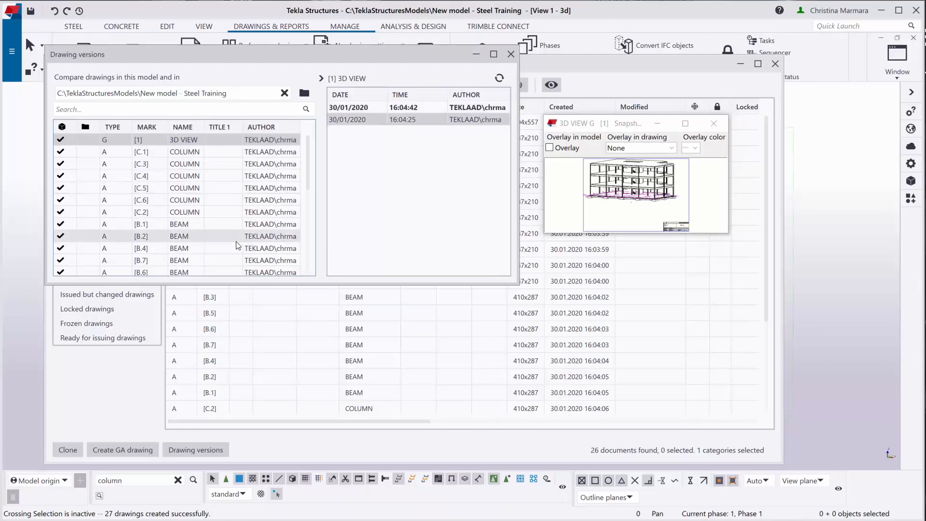
mouse_move(232, 238)
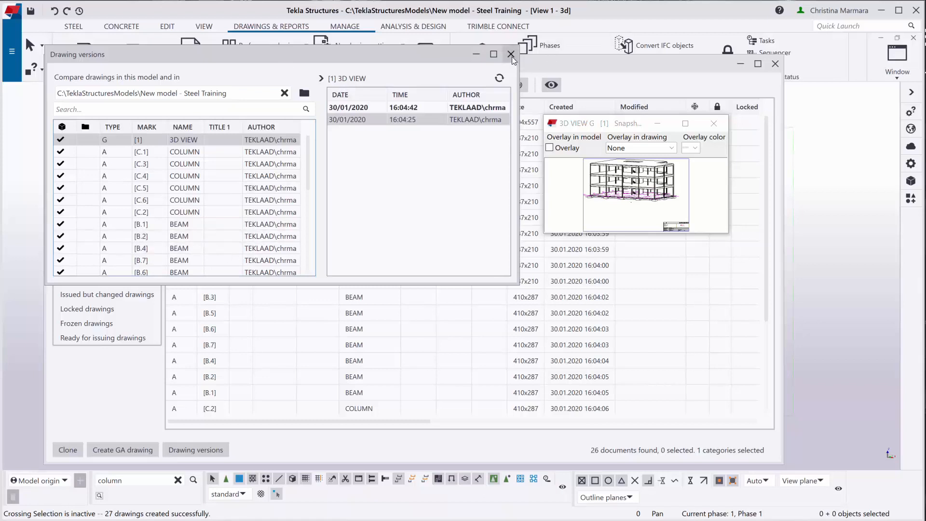
- Search all advanced option categories for drawing_create to find the snapshot setting (TRUE)
left_click(511, 54)
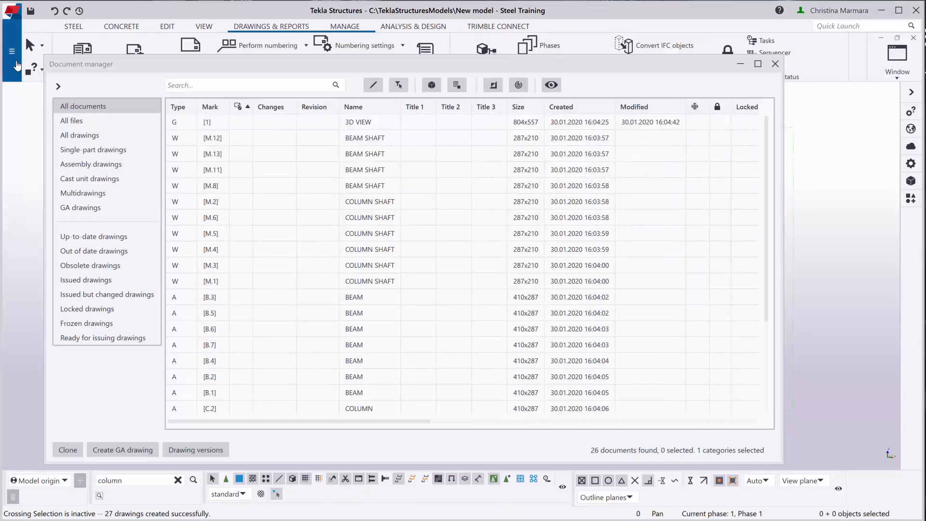
left_click(8, 51)
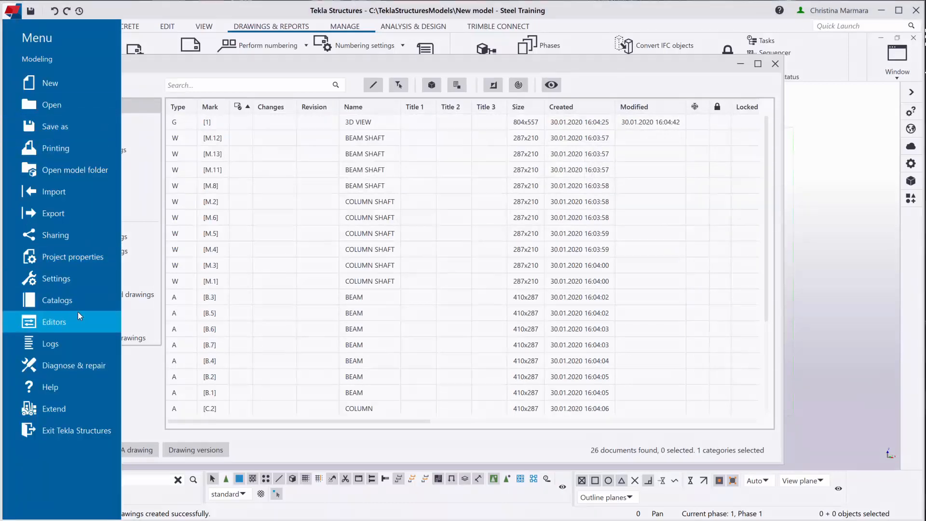
left_click(56, 279)
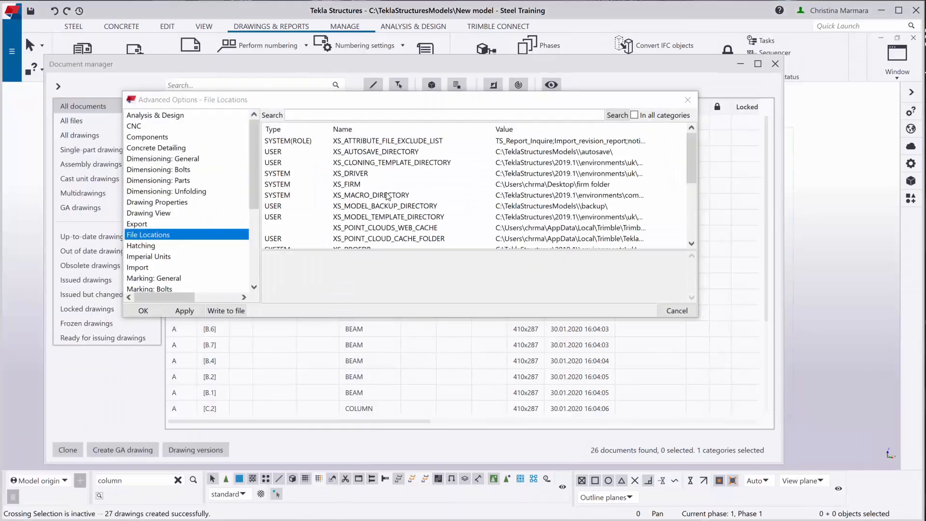
left_click(486, 115)
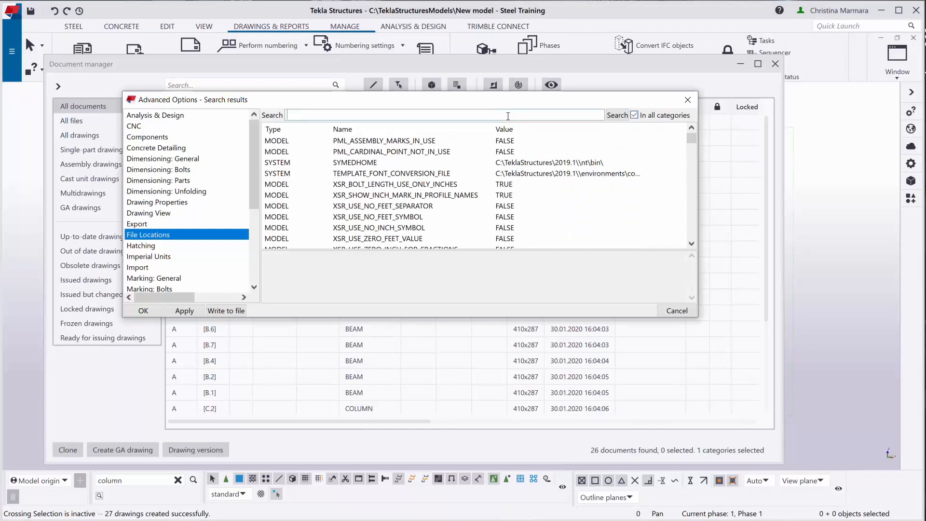
type("drawing")
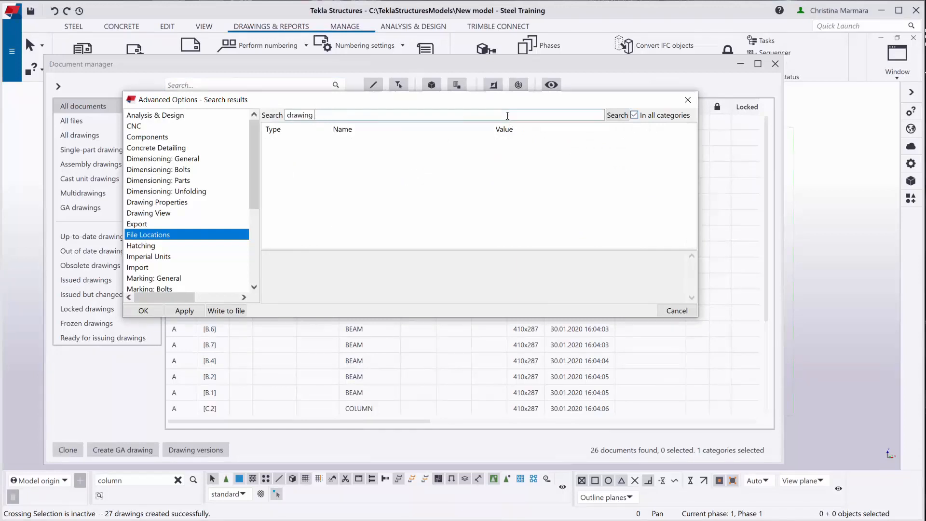
type("_create")
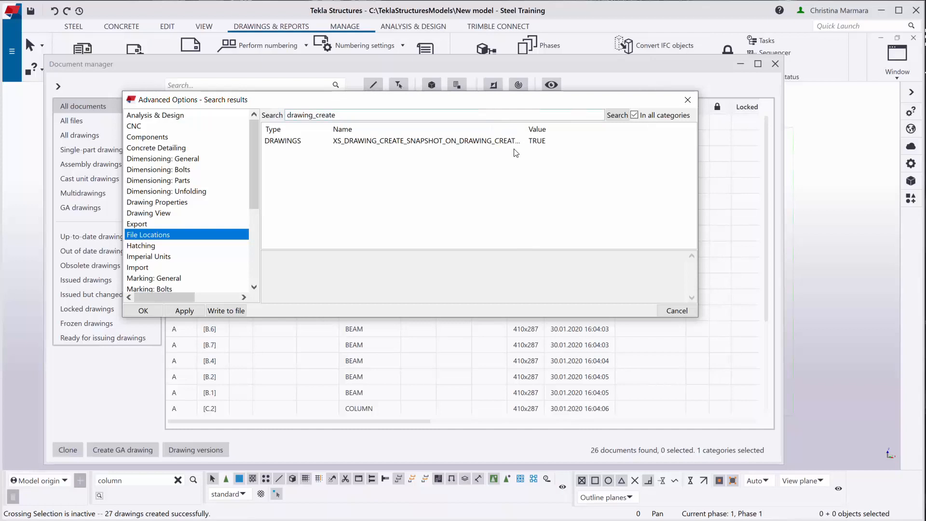
mouse_move(512, 146)
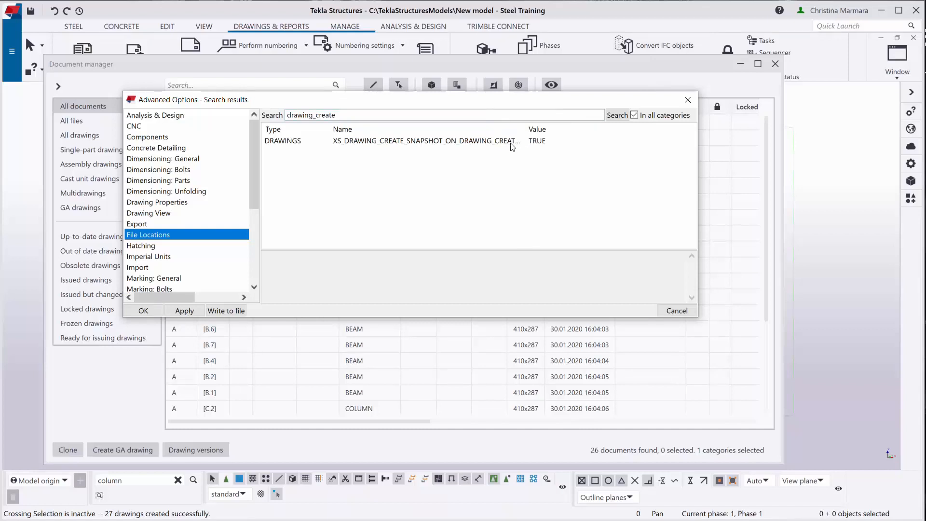
mouse_move(500, 150)
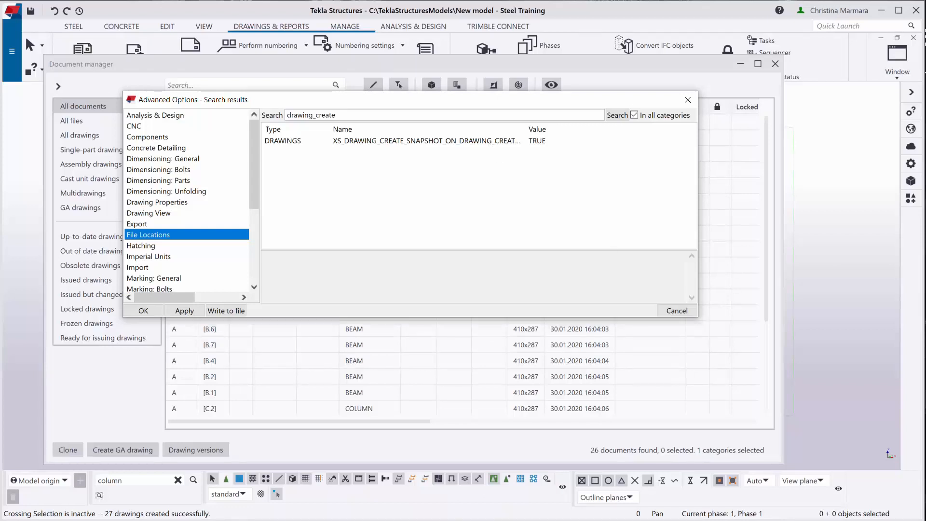
- Close Advanced Options to return to the 26-drawing Document manager list
left_click(677, 310)
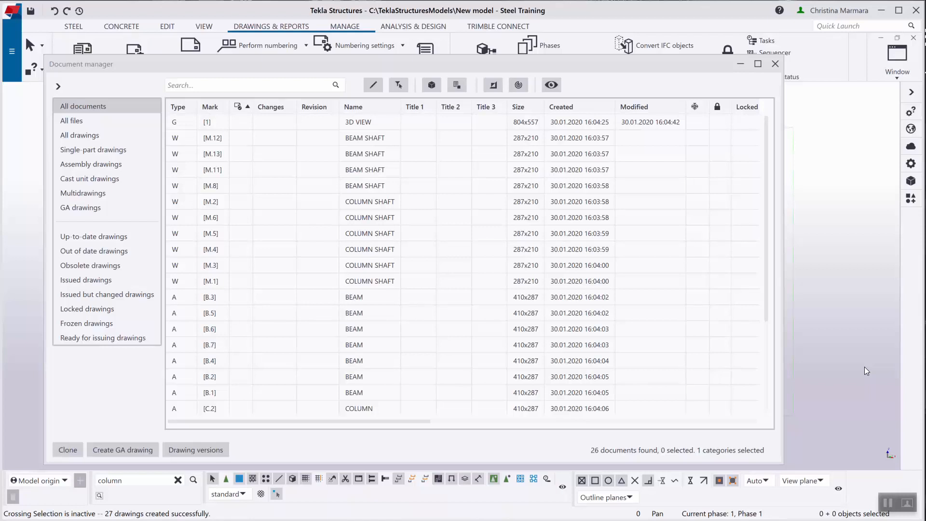
mouse_move(809, 285)
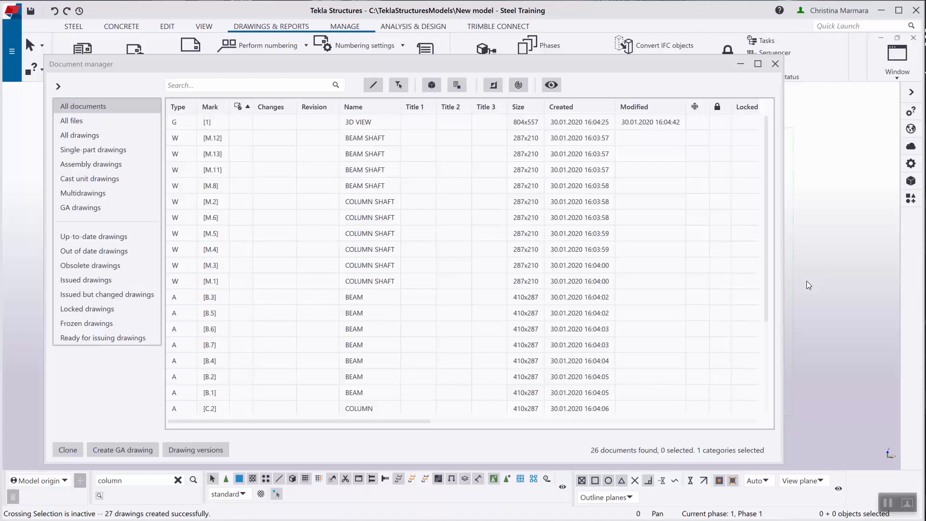
mouse_move(589, 46)
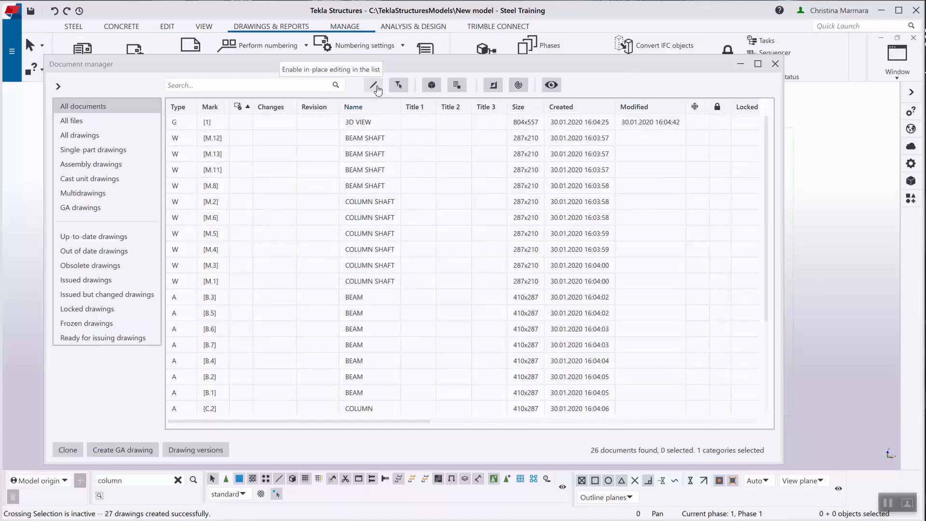
- Try in-place editing of the M.11 and M.12 revision cells, then switch editing off
left_click(373, 85)
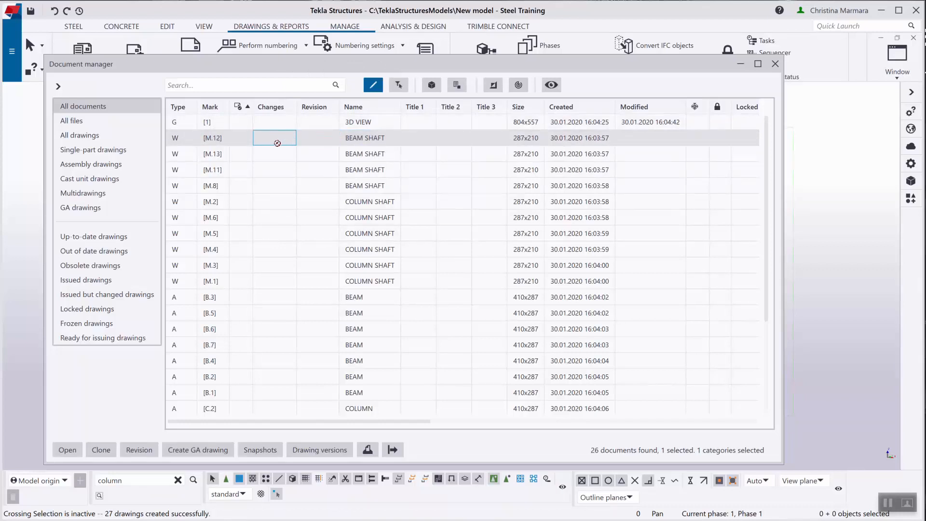
left_click(317, 169)
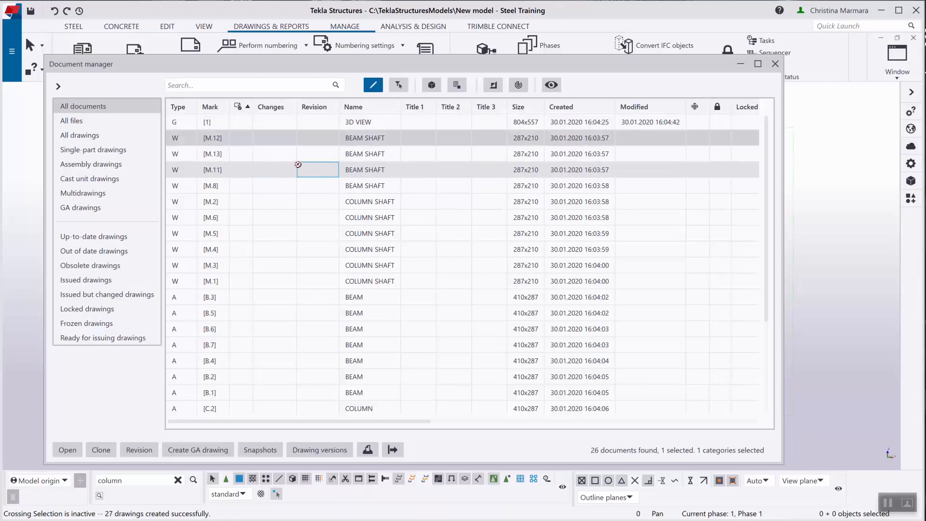
left_click(318, 138)
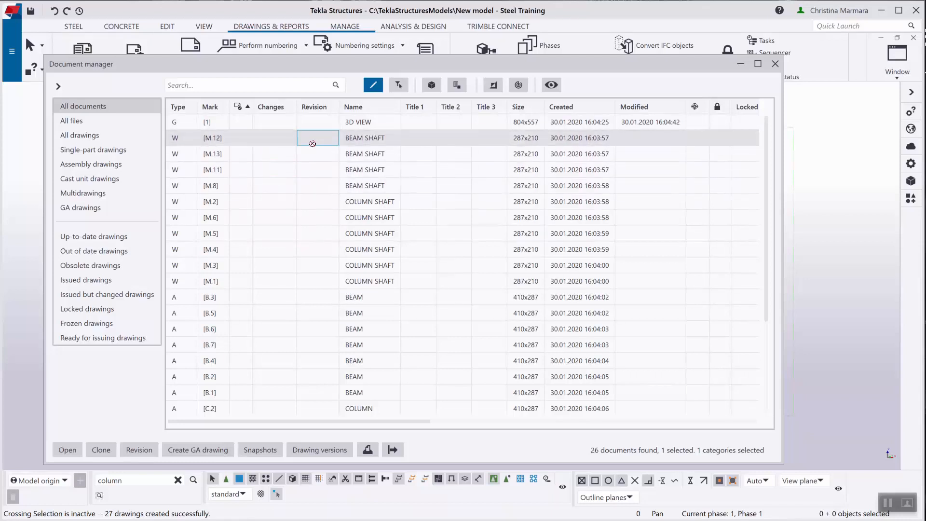
left_click(317, 153)
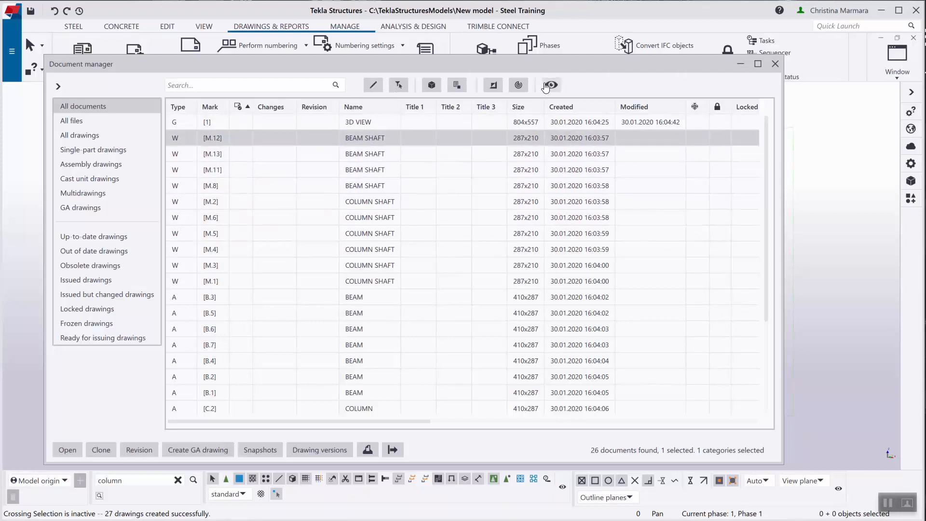
mouse_move(551, 86)
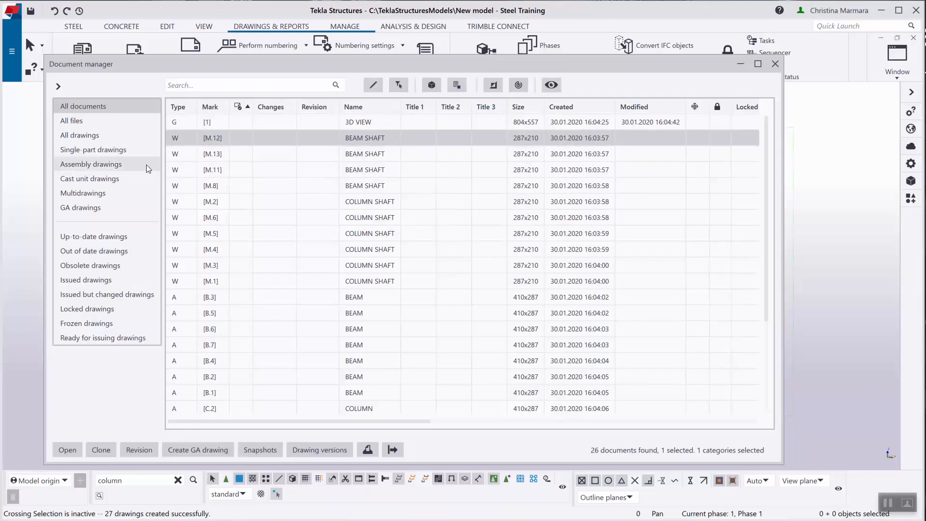
left_click(93, 150)
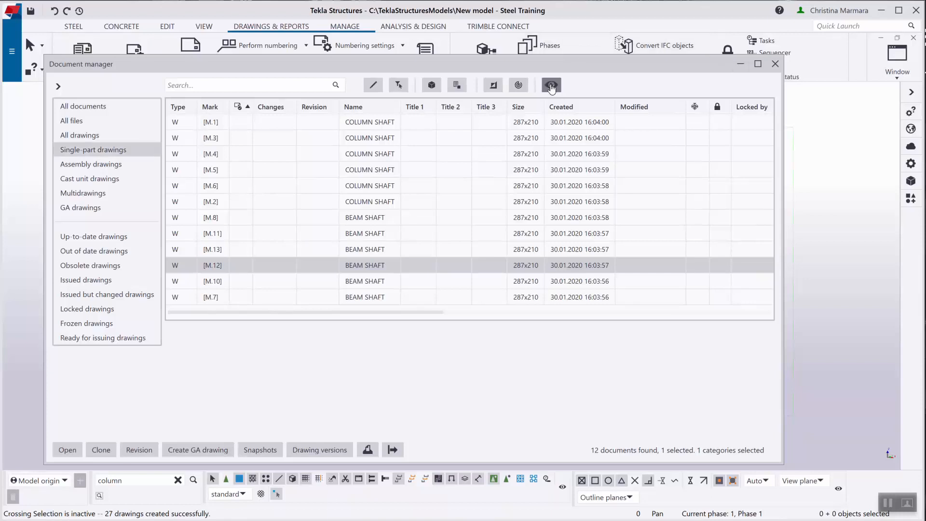
left_click(82, 106)
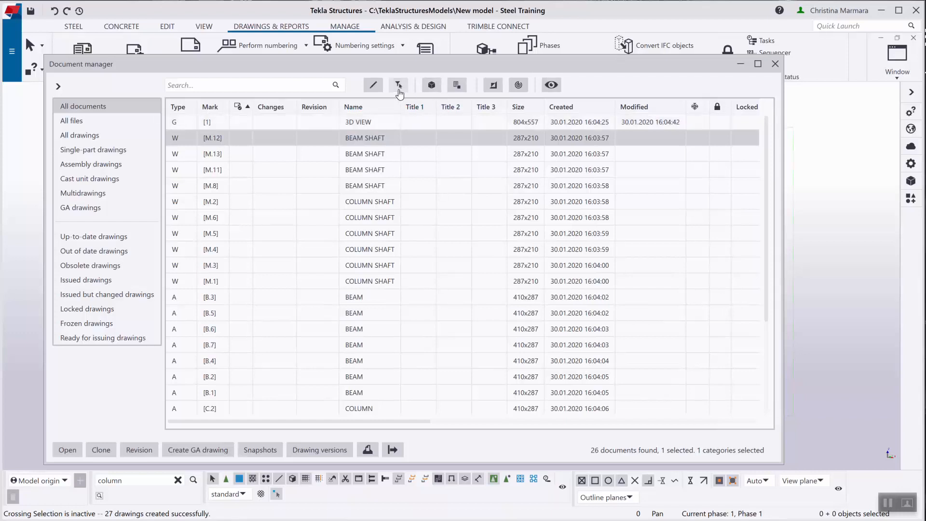
mouse_move(492, 85)
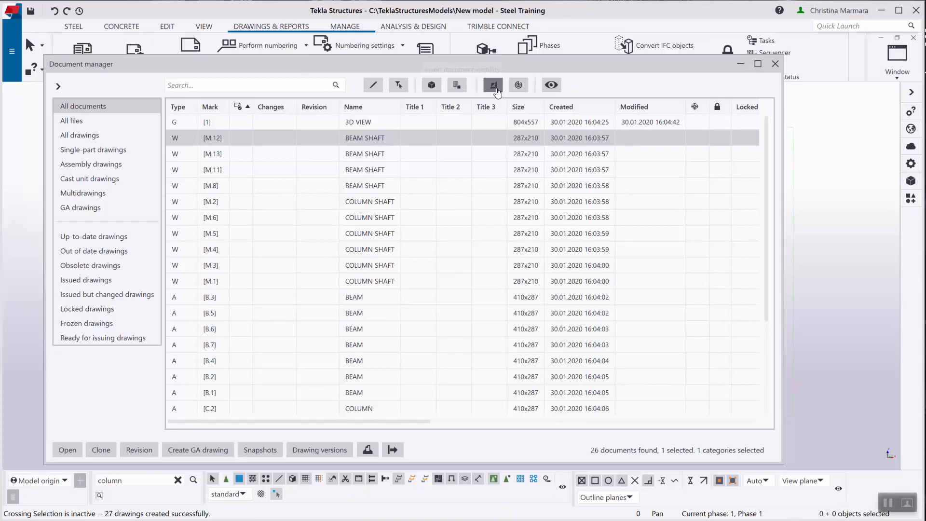
left_click(492, 84)
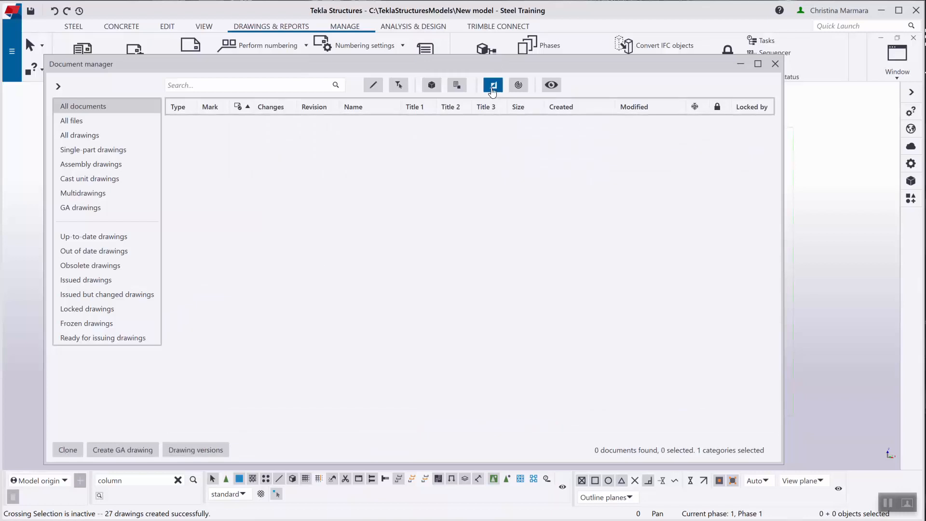
left_click(493, 85)
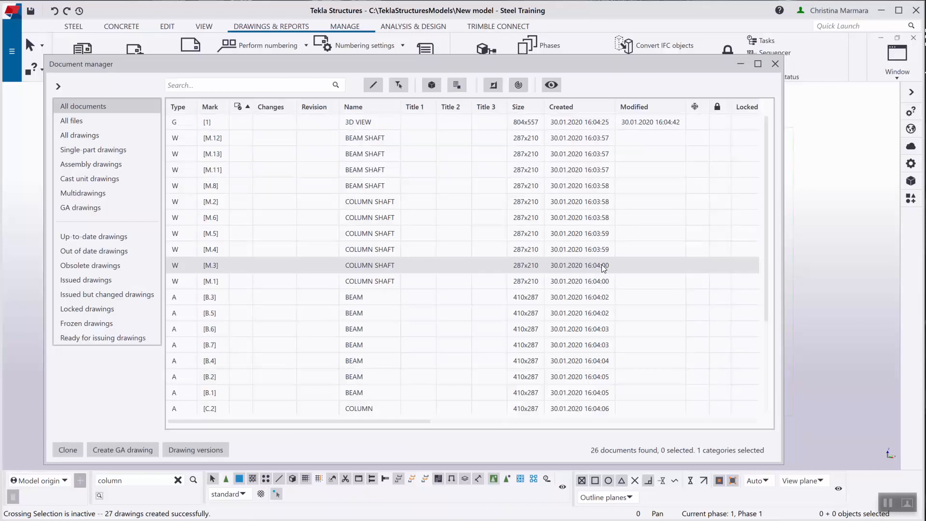
left_click(227, 85)
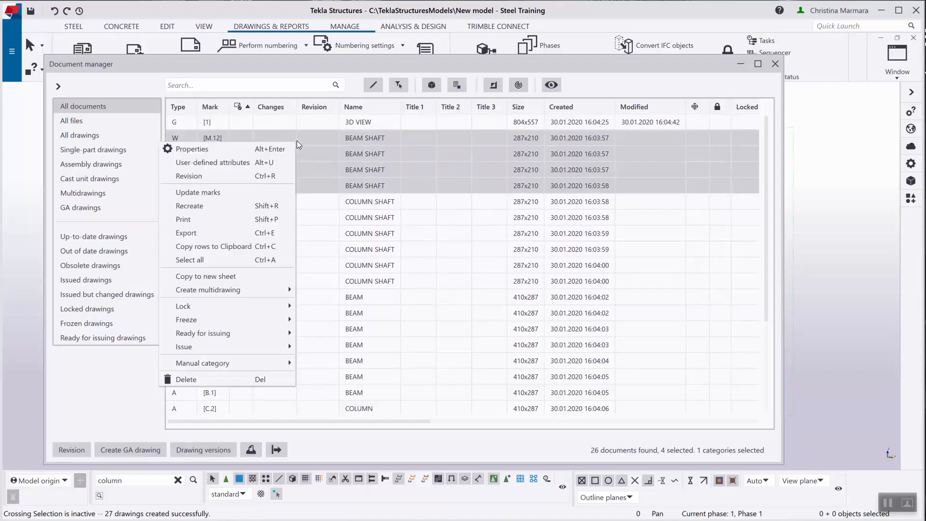
mouse_move(202, 363)
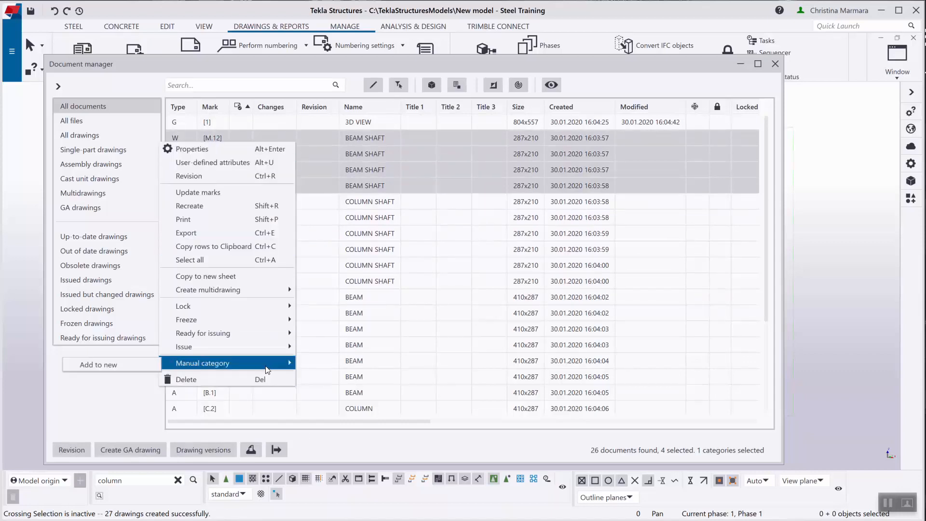
mouse_move(115, 370)
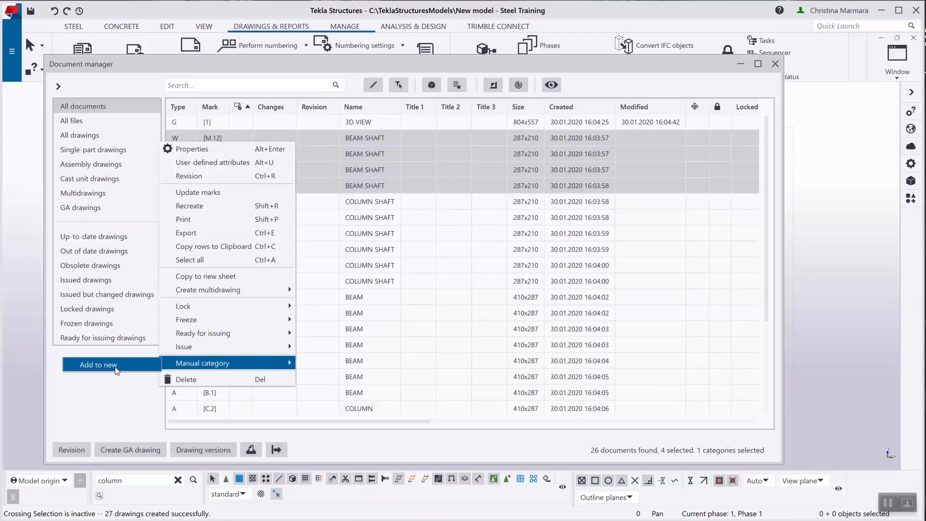
- Add the BEAM SHAFT drawings to a new manual category 'Beam Shaft drawings' and expand More
left_click(98, 364)
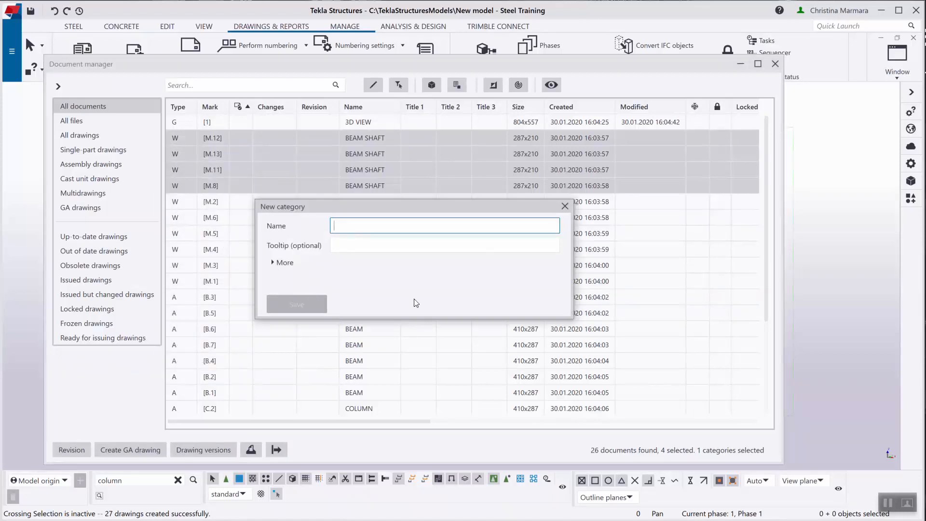
mouse_move(327, 224)
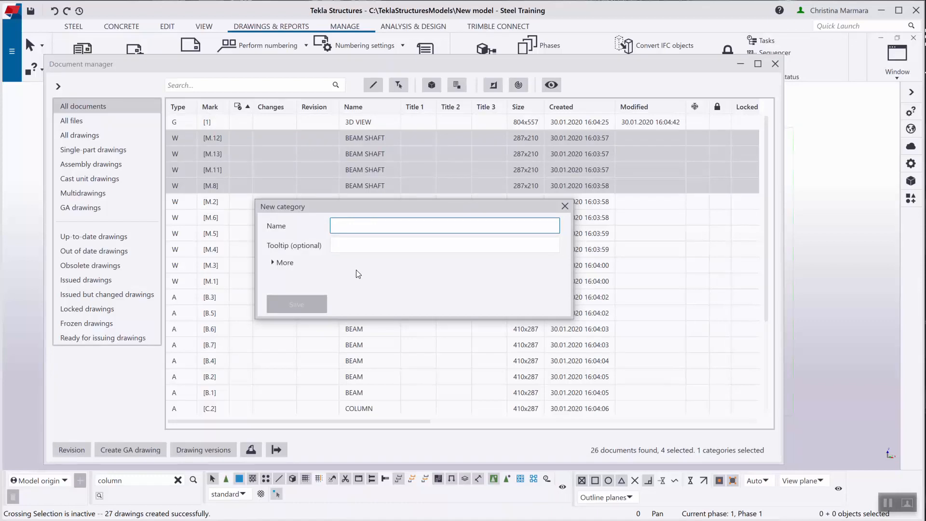
type("Beam")
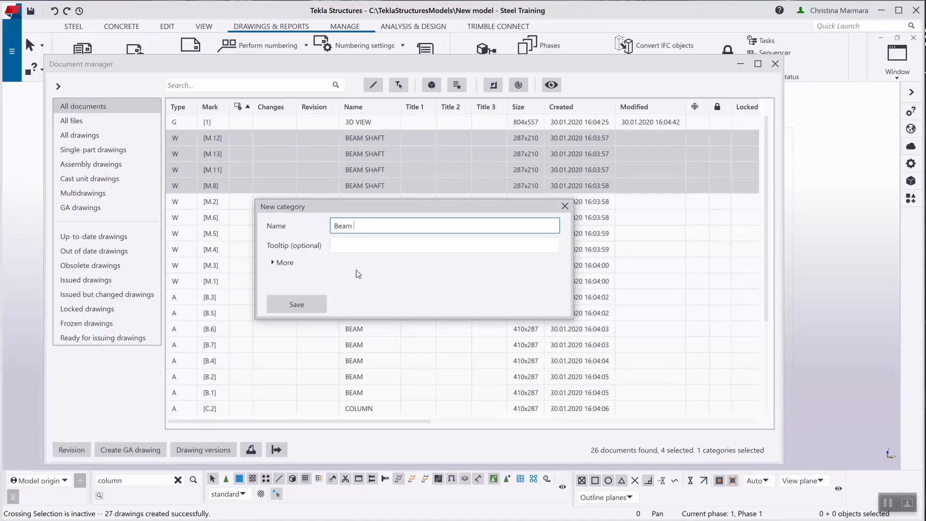
type("Shaft drawings")
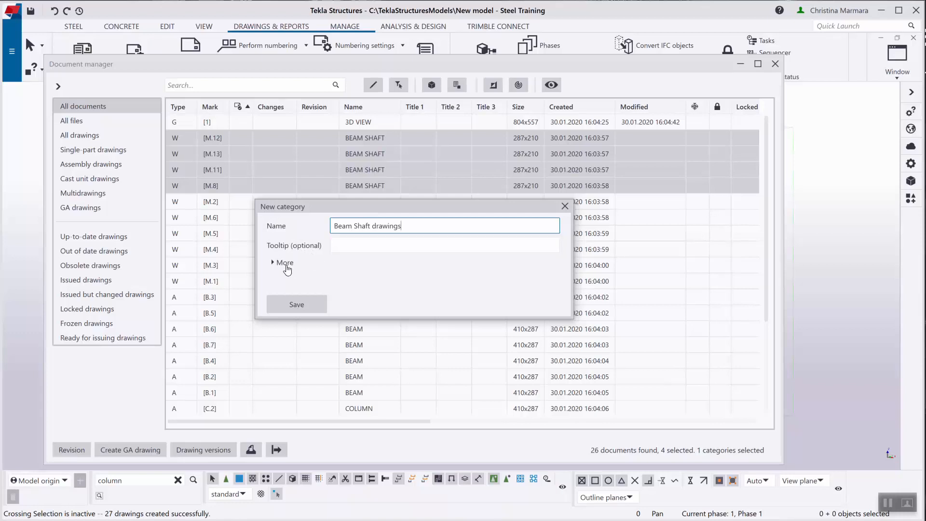
left_click(282, 262)
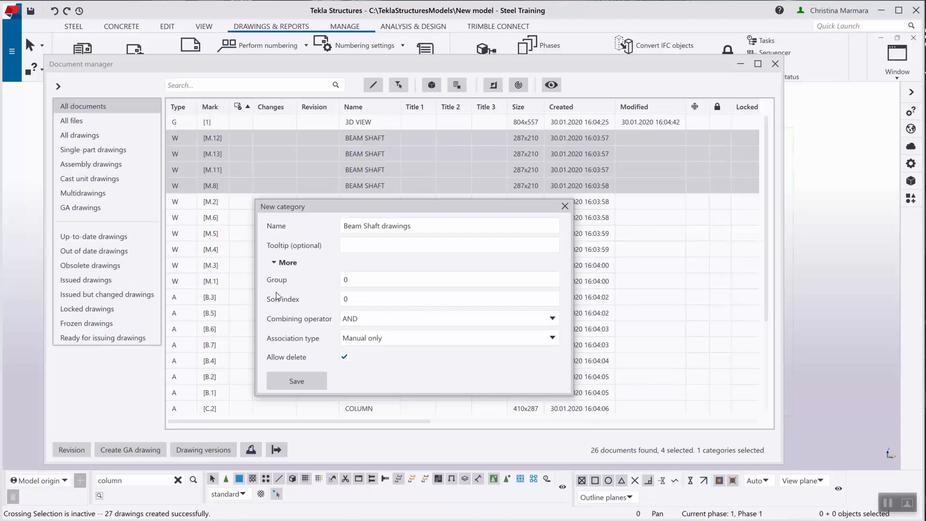
mouse_move(304, 304)
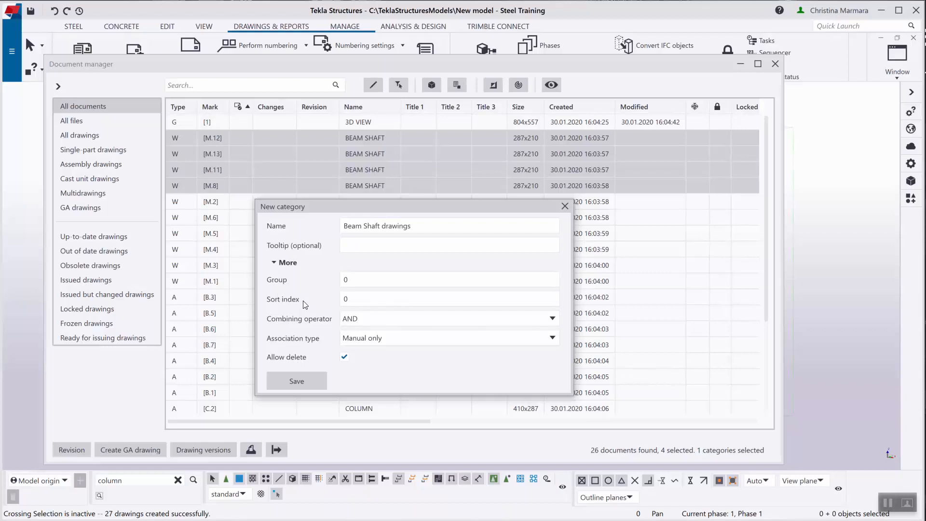
mouse_move(396, 273)
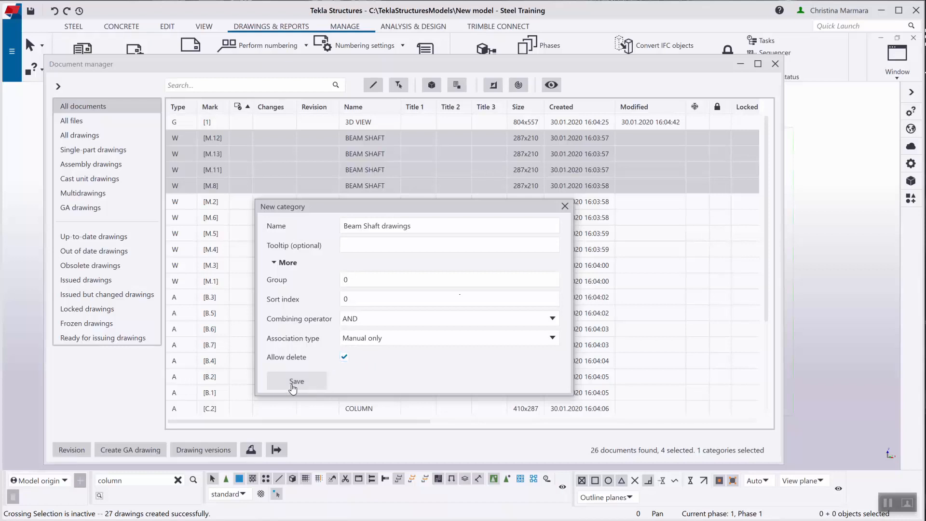
- Save the category, list its four drawings, then return to all documents
left_click(297, 381)
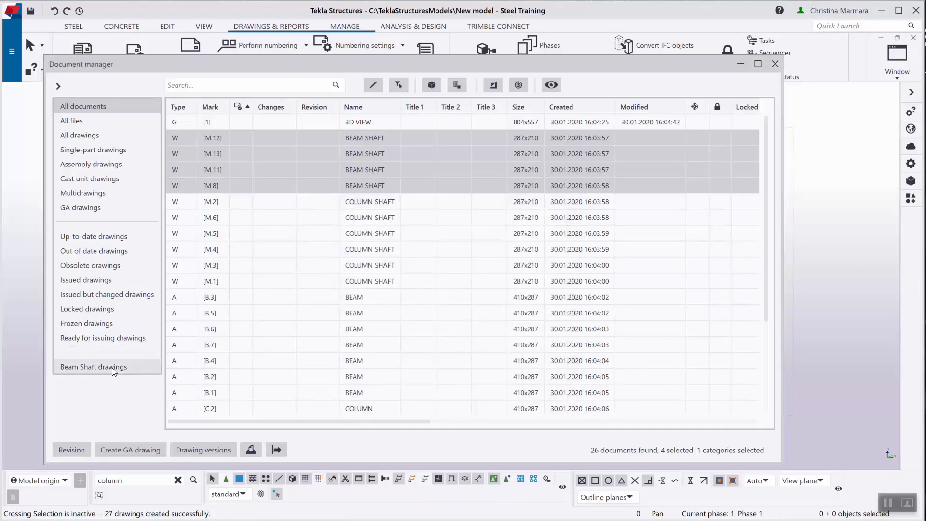
left_click(93, 367)
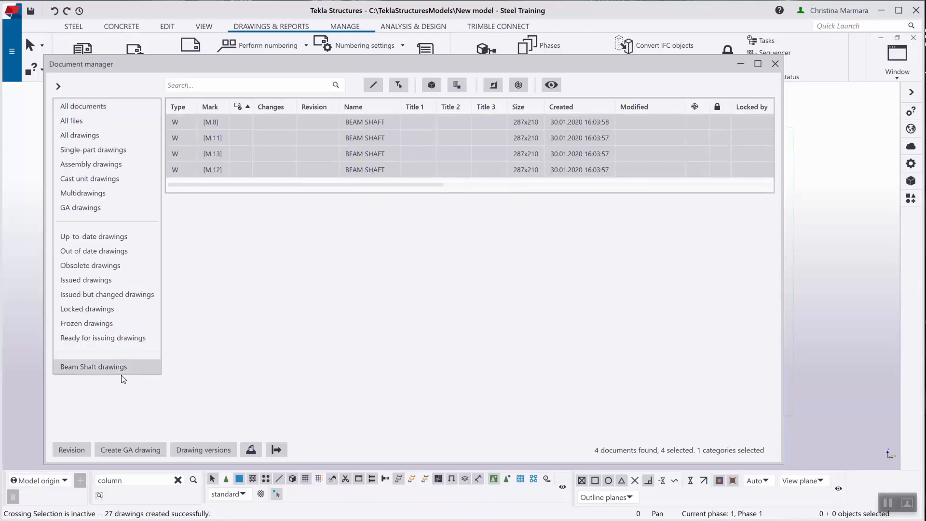
mouse_move(111, 364)
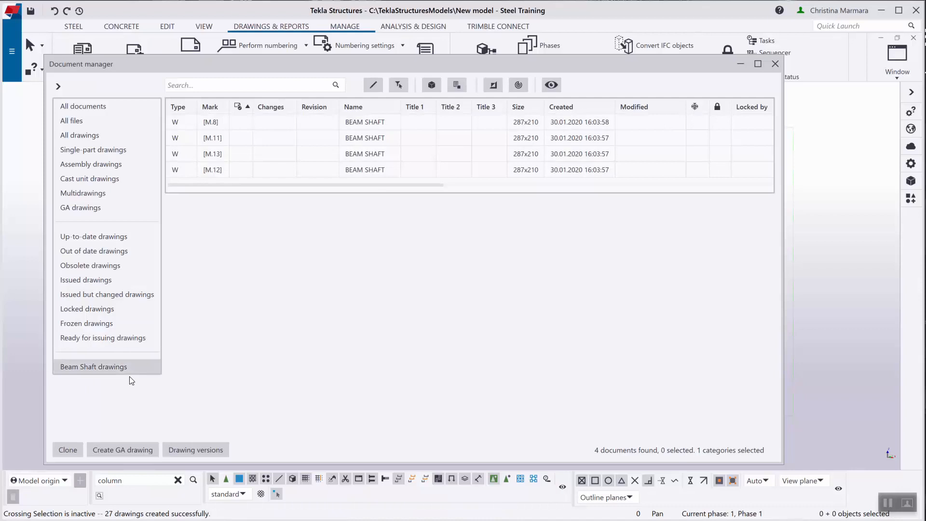
mouse_move(150, 384)
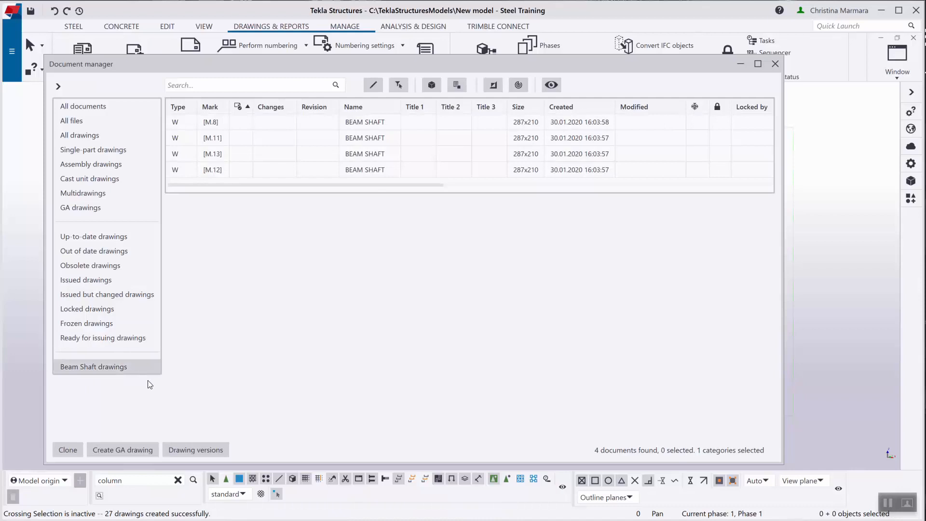
mouse_move(807, 516)
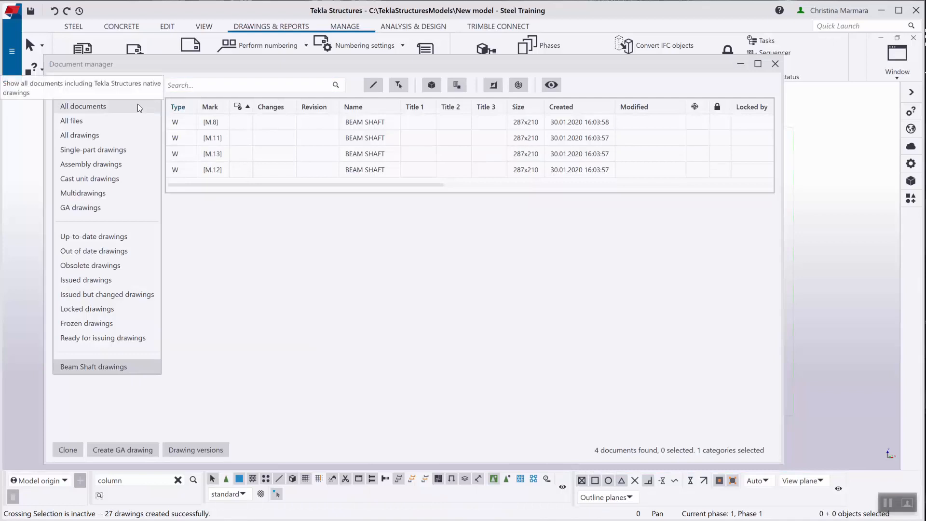
left_click(83, 106)
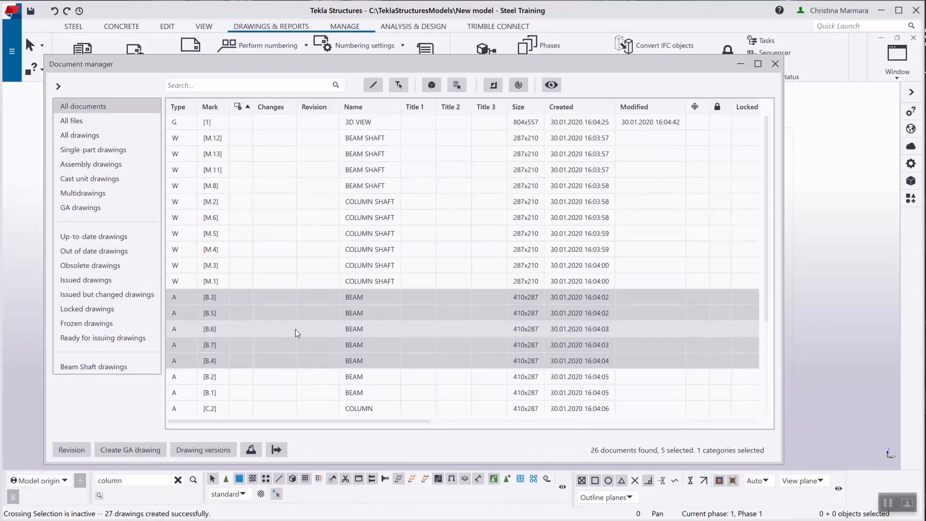
right_click(297, 333)
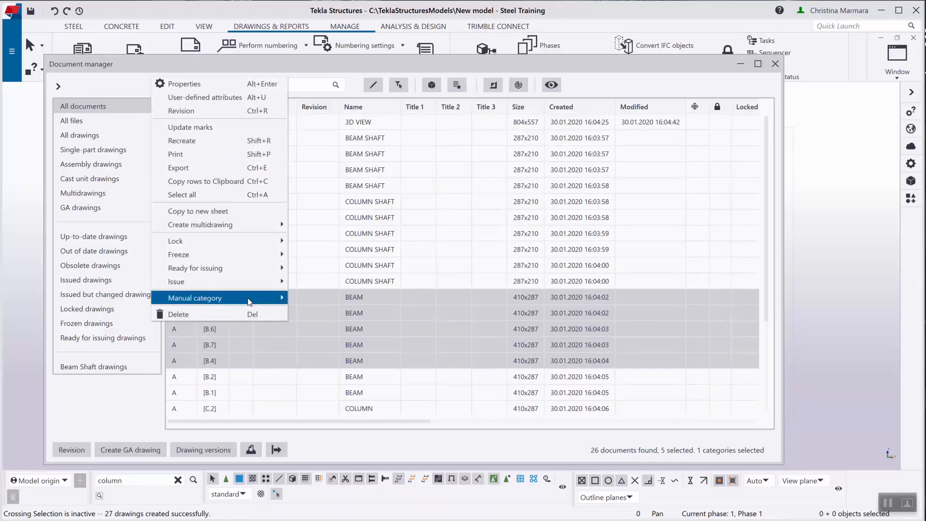
mouse_move(253, 298)
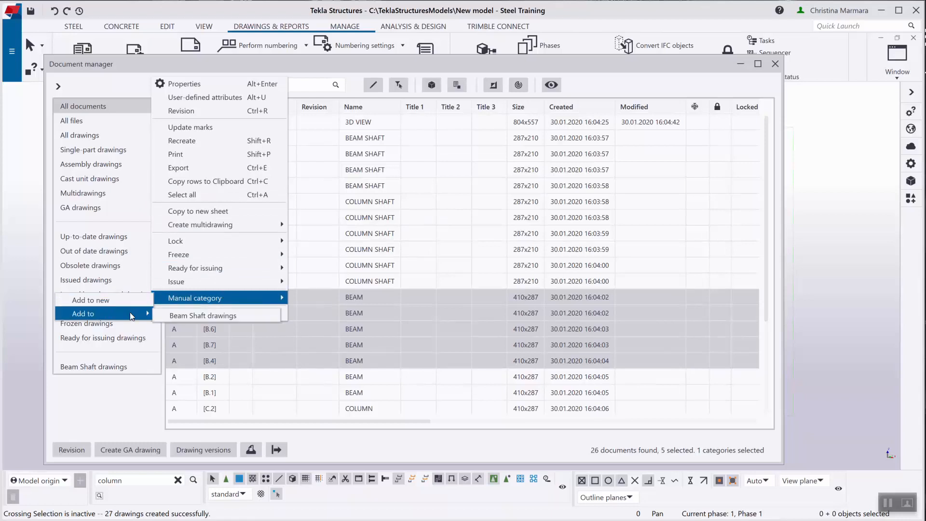
mouse_move(181, 321)
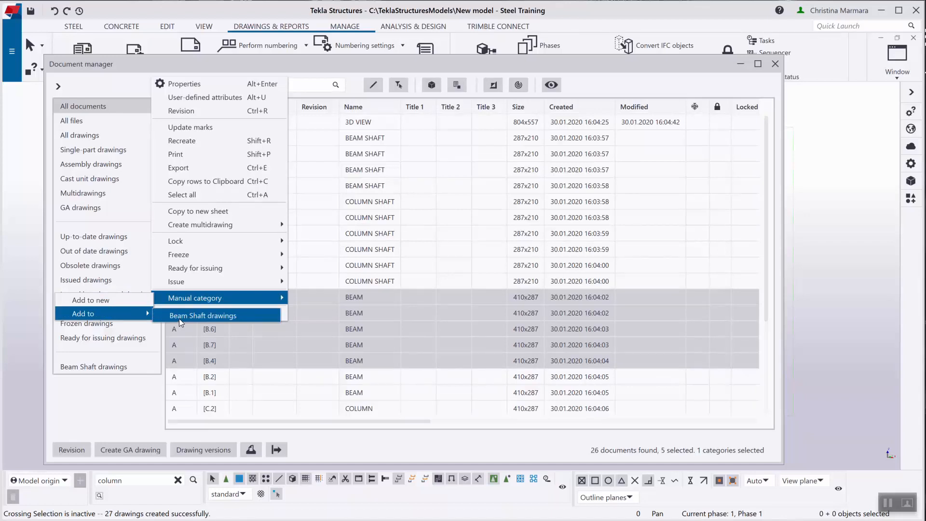
mouse_move(402, 387)
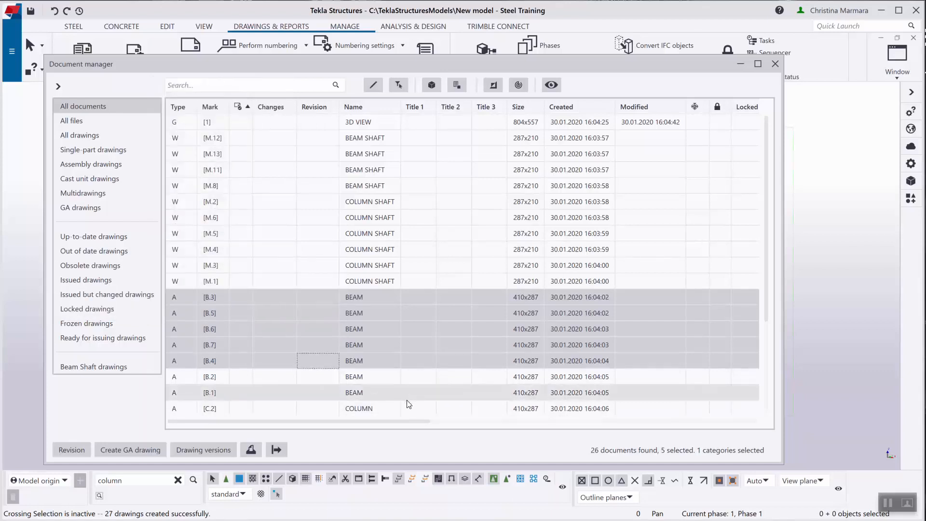
mouse_move(378, 403)
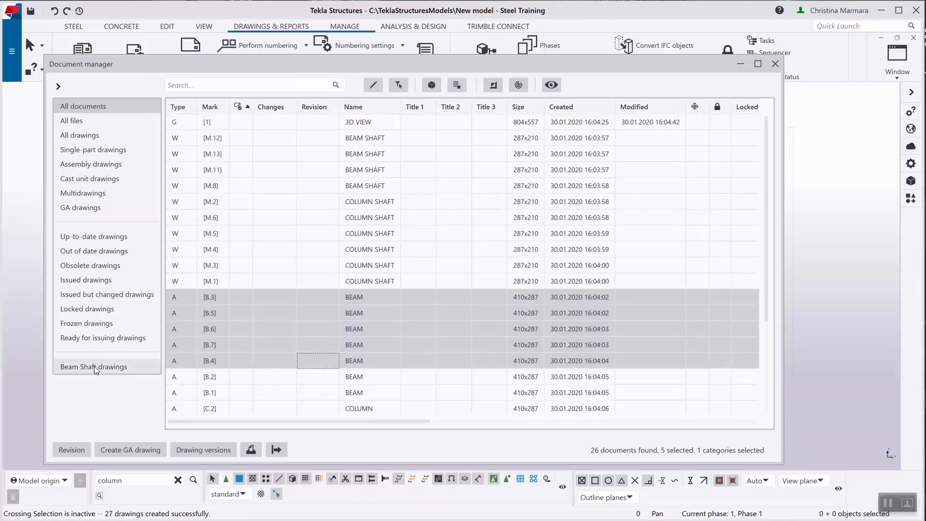
- Show Beam Shaft drawings, close its Edit dialog unchanged, and select drawing [M.8]
left_click(94, 367)
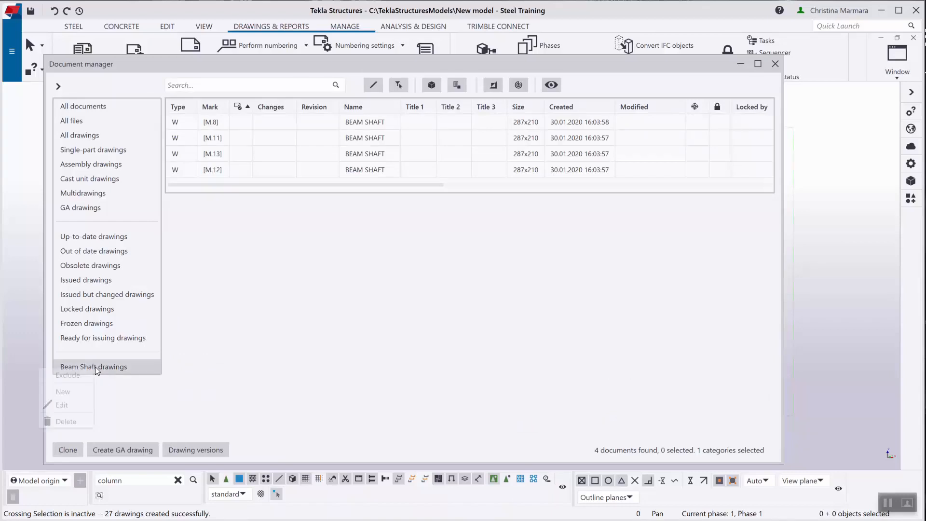
left_click(62, 406)
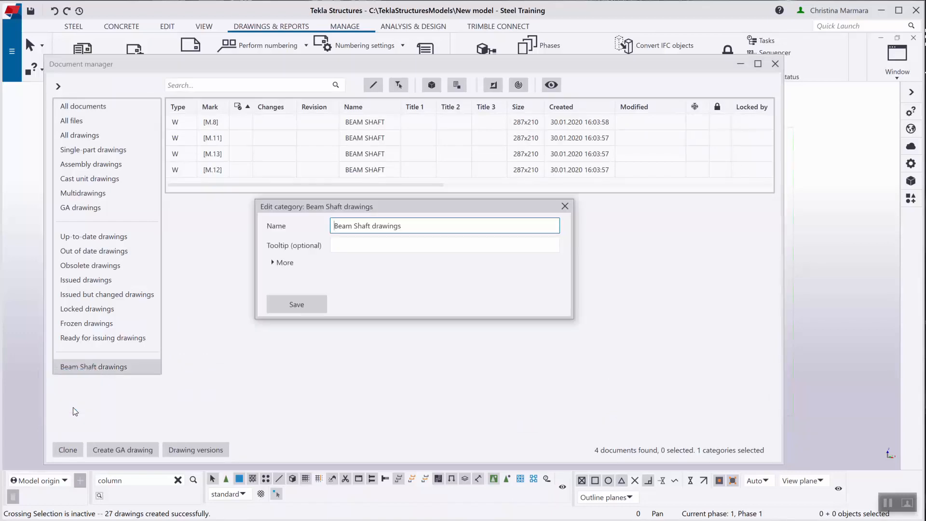
mouse_move(395, 226)
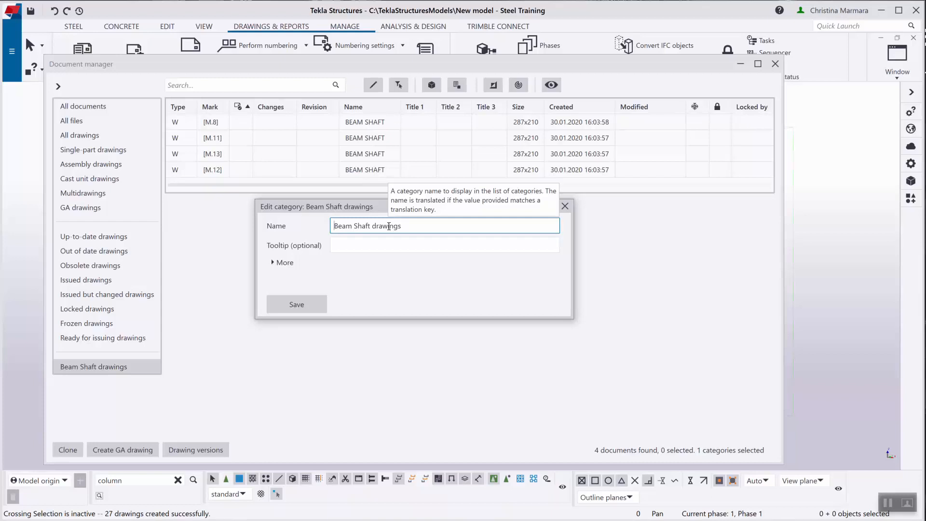
mouse_move(299, 290)
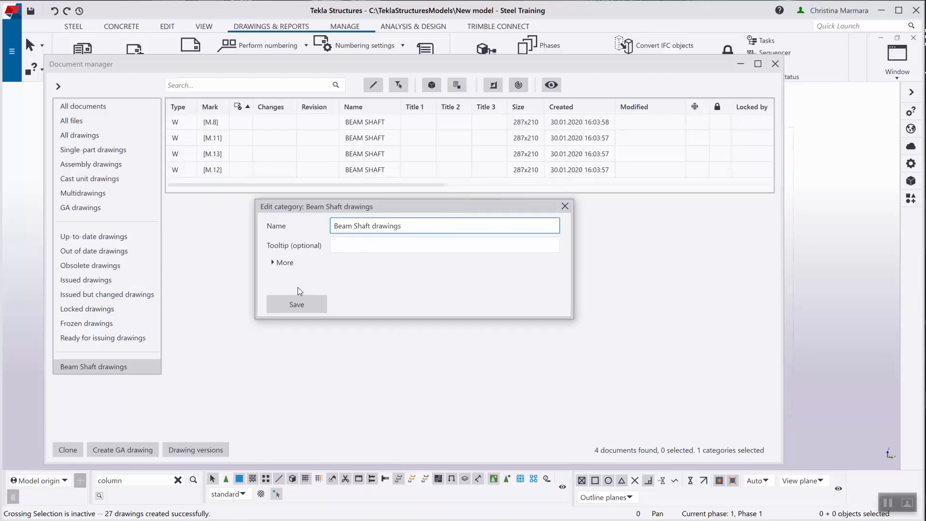
left_click(561, 207)
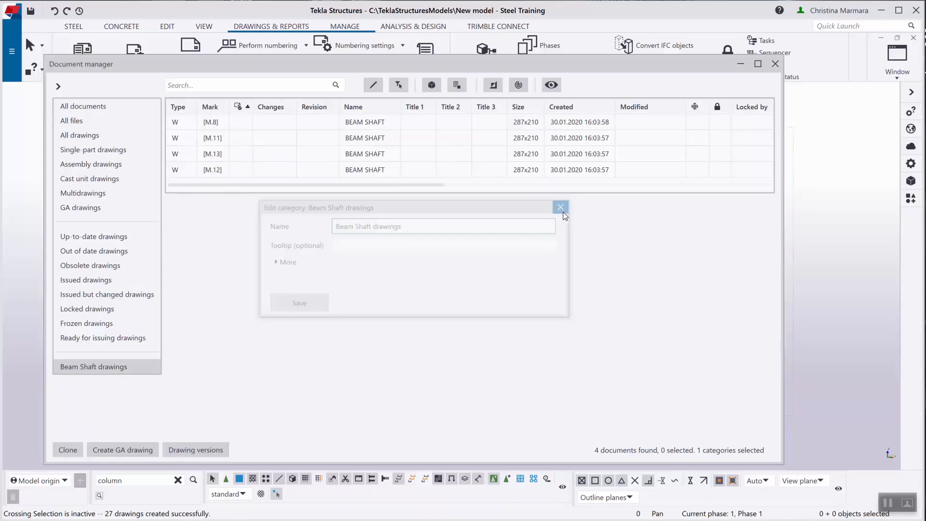
left_click(561, 207)
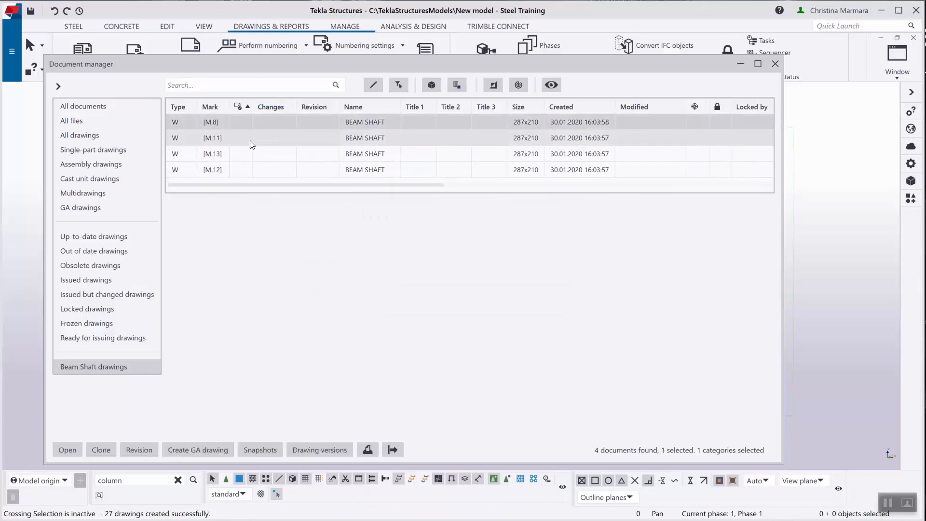
- Remove [M.8] and [M.11] from the Beam Shaft drawings manual category
right_click(252, 140)
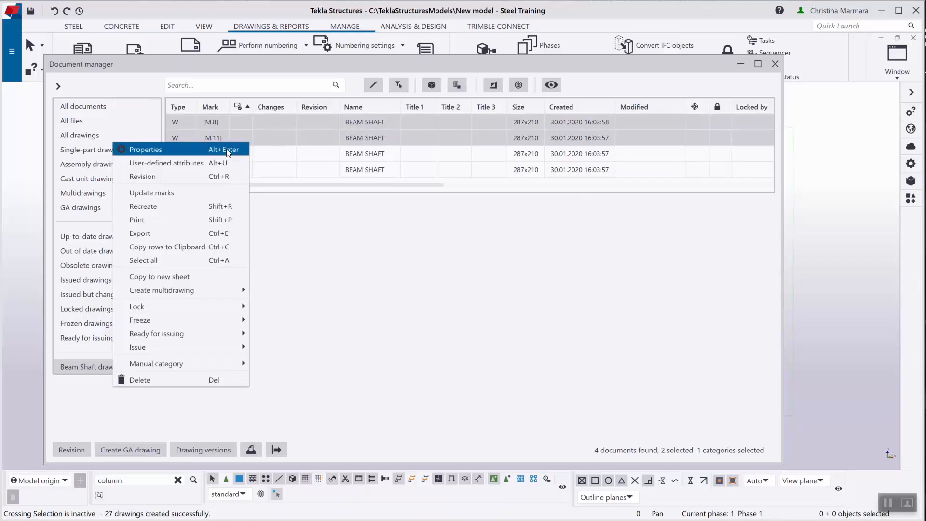
mouse_move(207, 372)
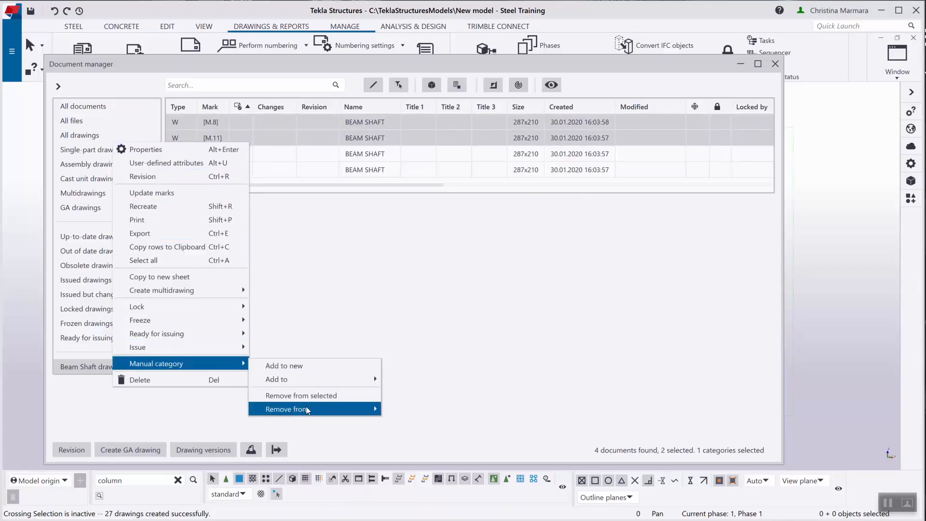
left_click(287, 409)
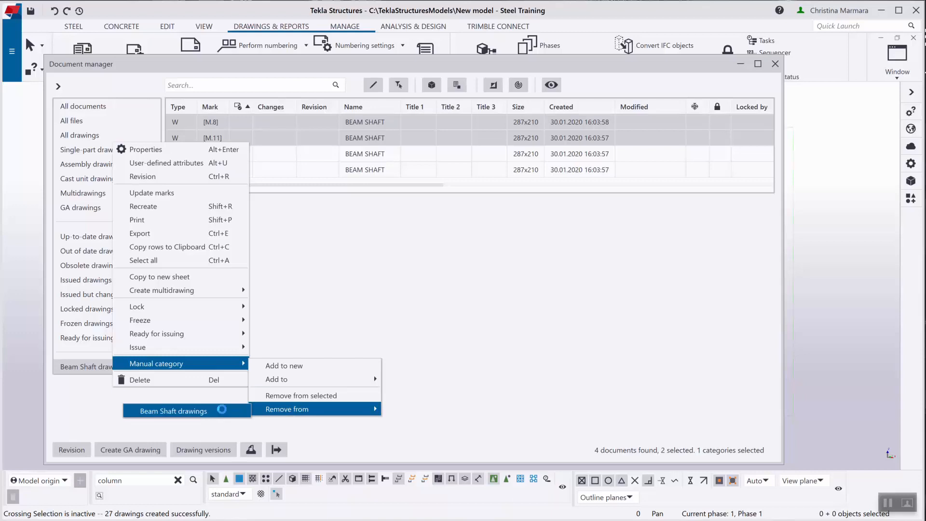
left_click(301, 395)
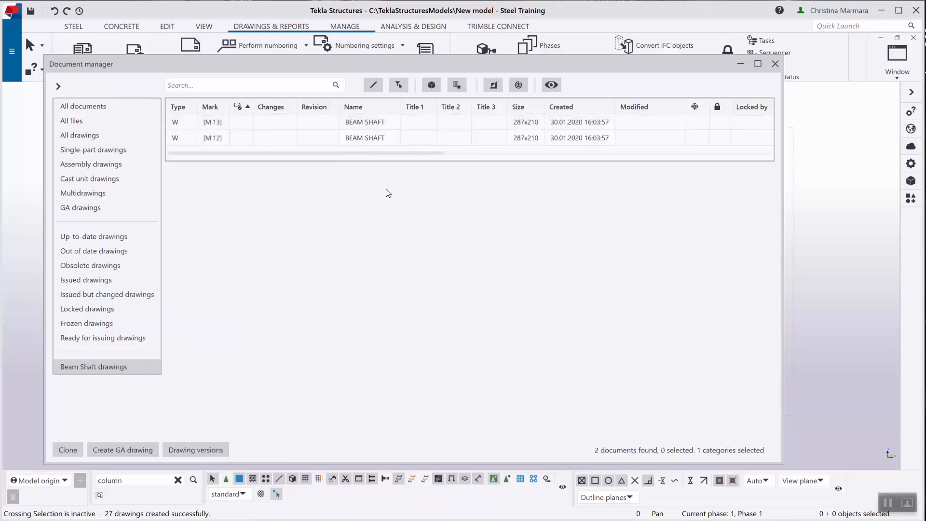
mouse_move(364, 212)
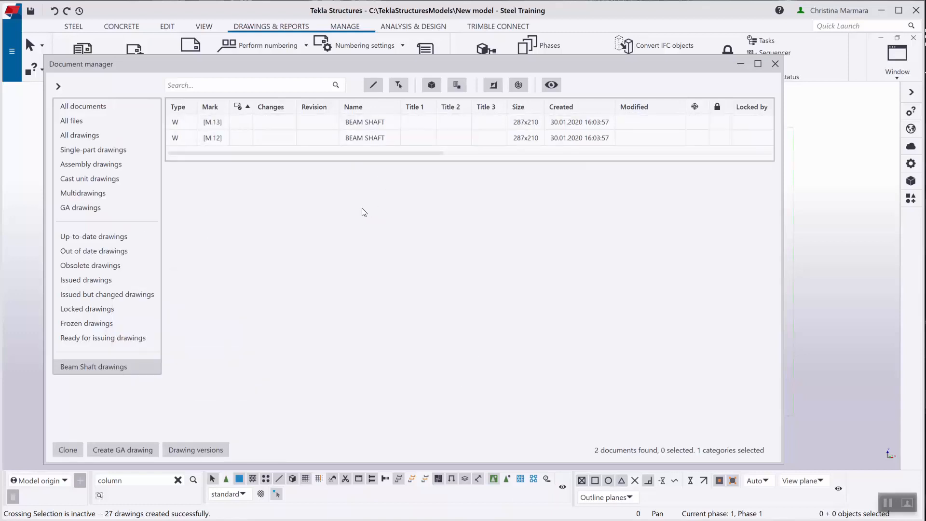
- Delete the Beam Shaft drawings category and confirm with Yes
right_click(93, 367)
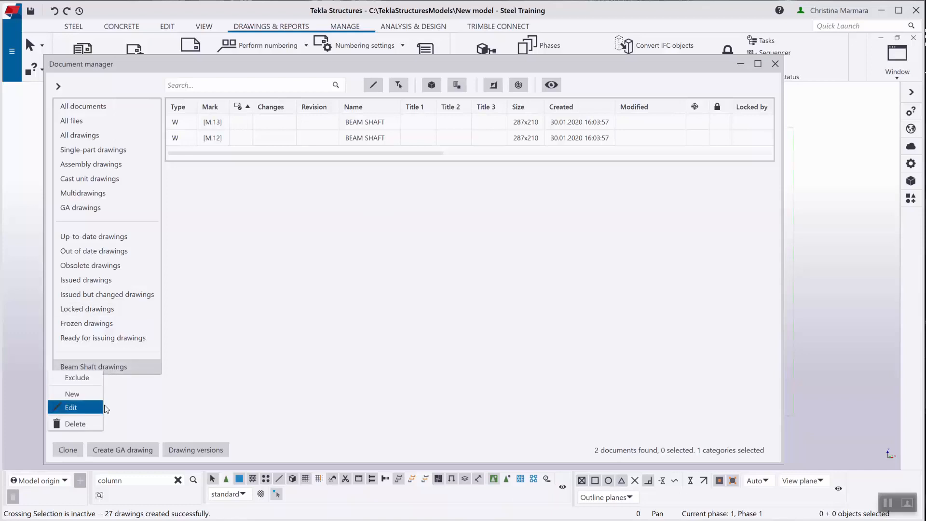
mouse_move(84, 426)
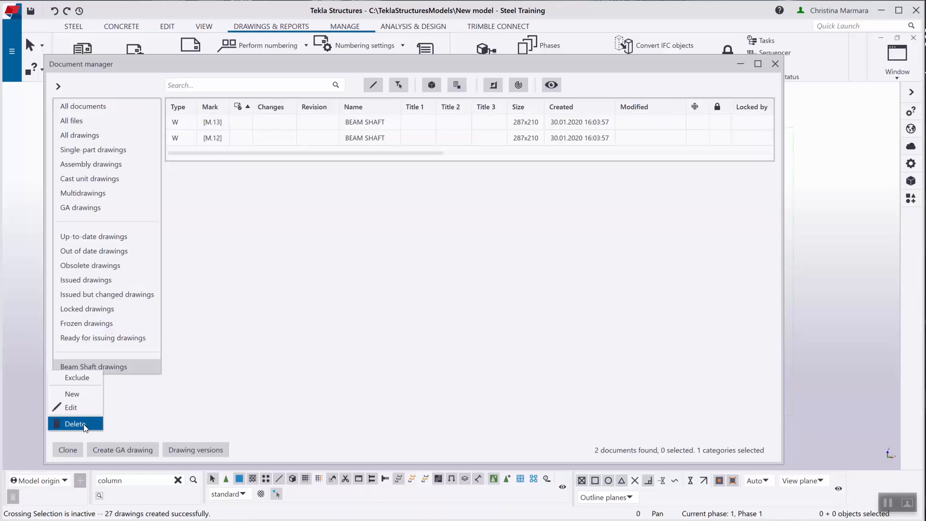
left_click(76, 424)
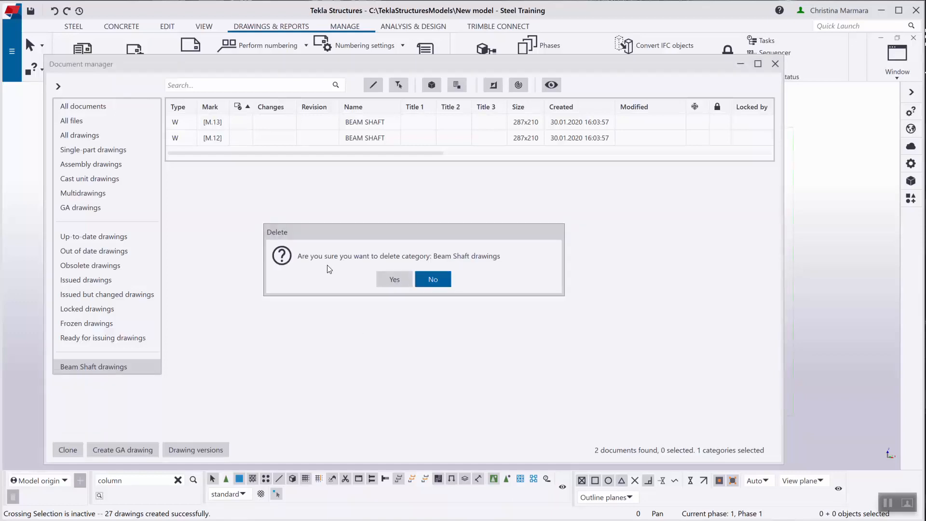
left_click(432, 280)
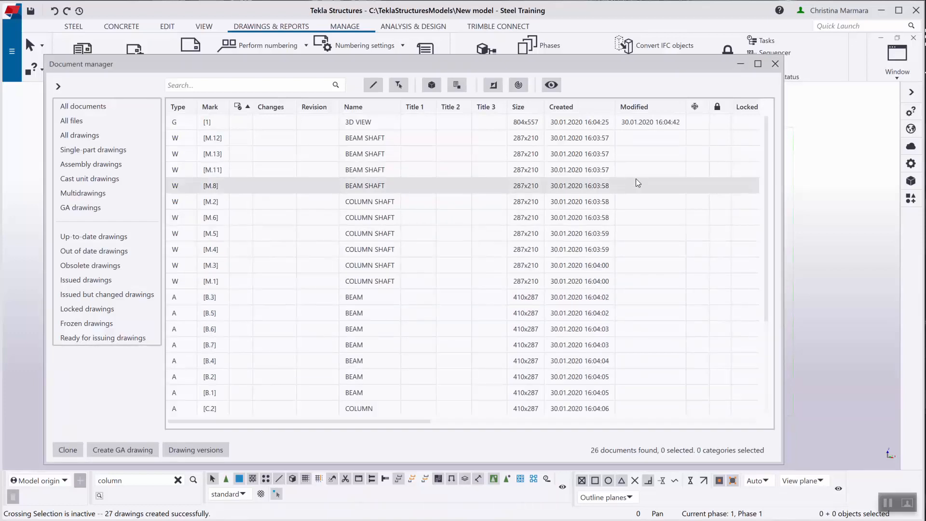
mouse_move(656, 185)
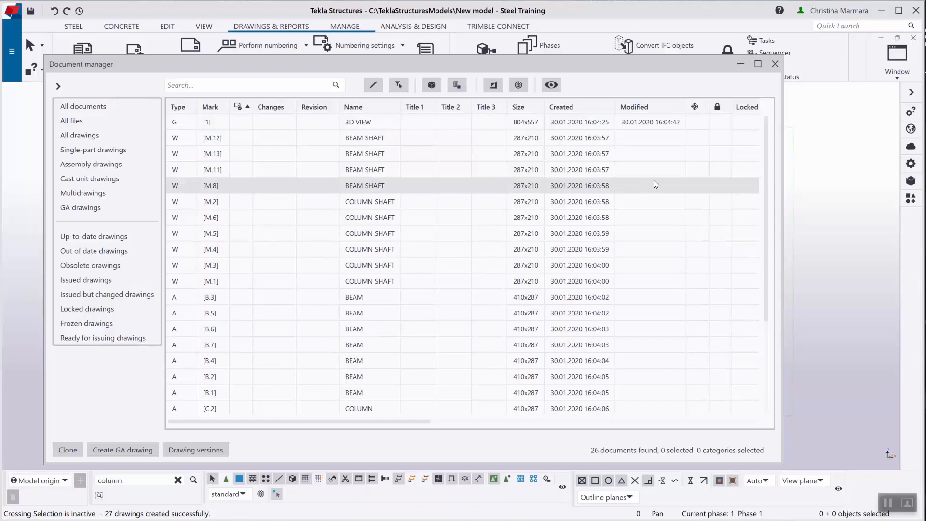